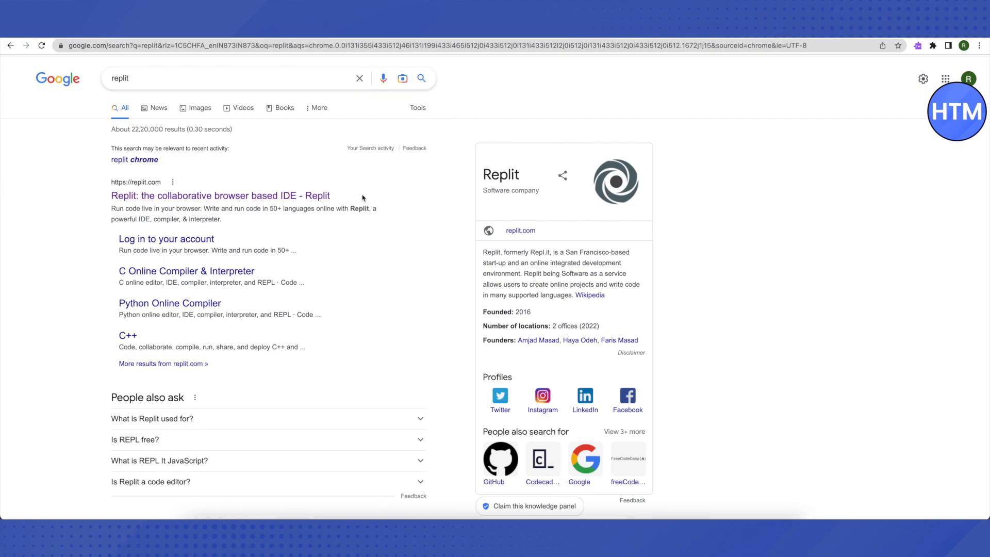
pyautogui.moveTo(526, 151)
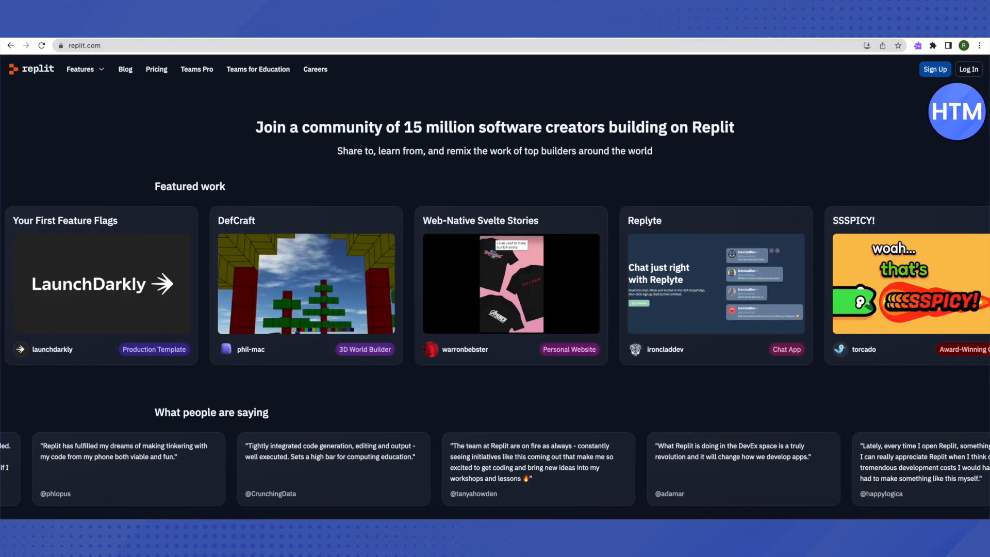
# Scroll through the Replit homepage's Featured work carousel of community projects.
pyautogui.hscroll(3)
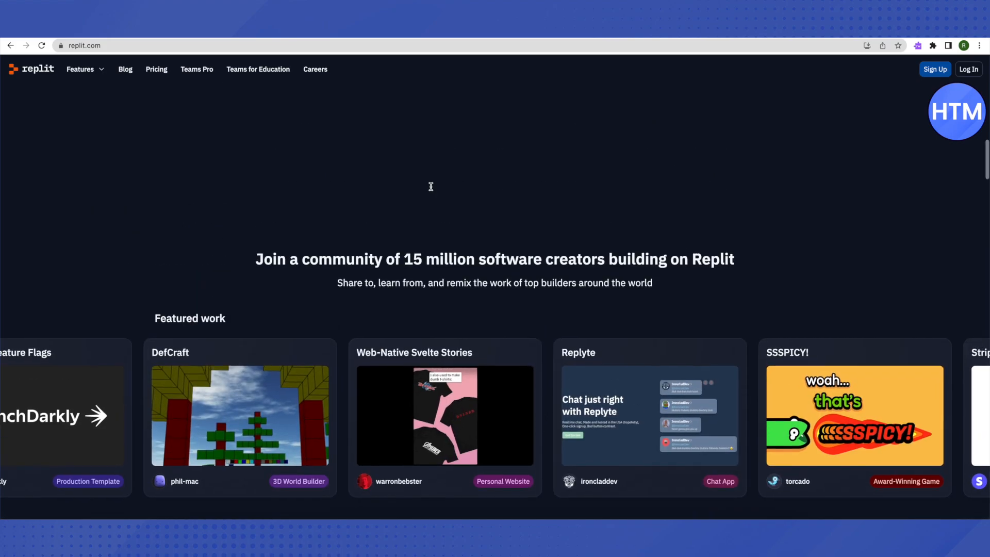
pyautogui.scroll(3)
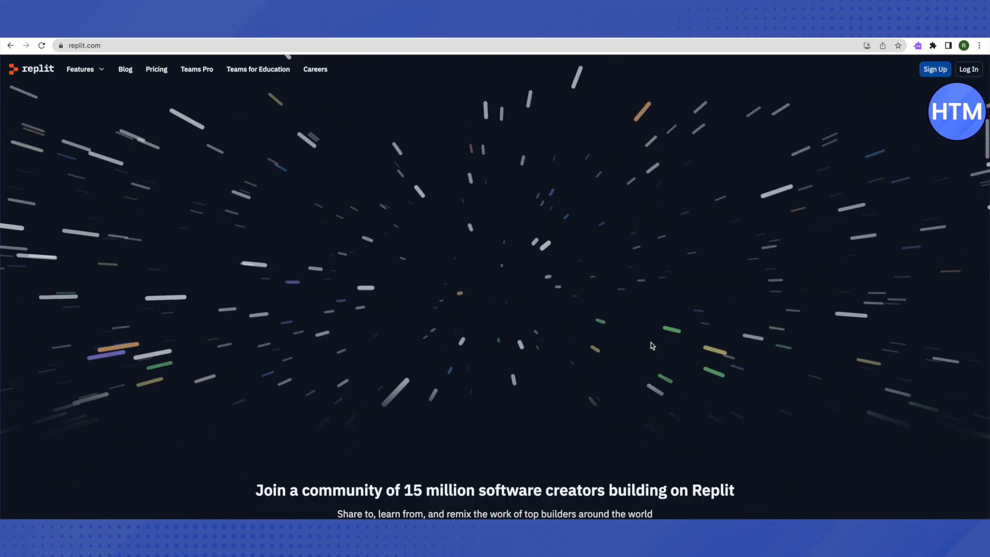
pyautogui.scroll(-3)
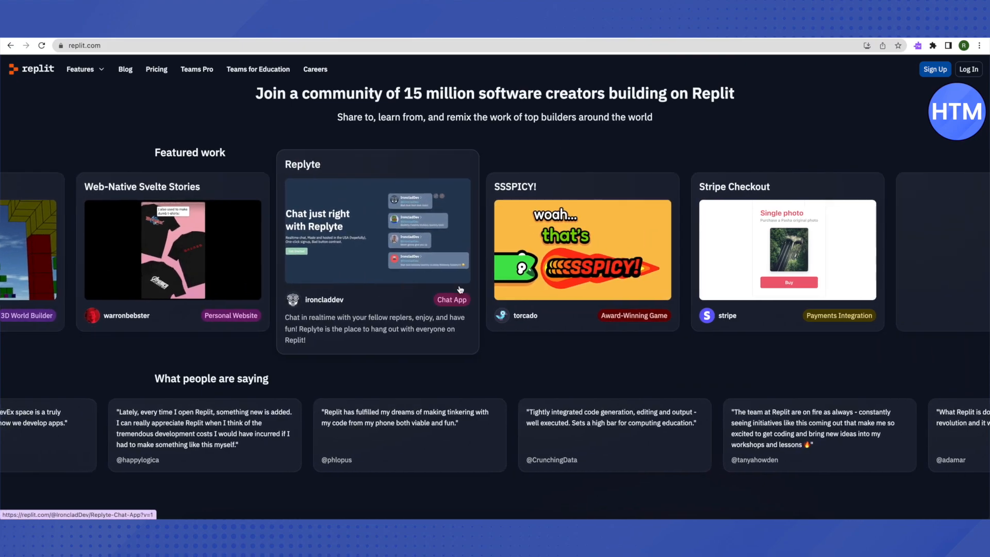
pyautogui.hscroll(3)
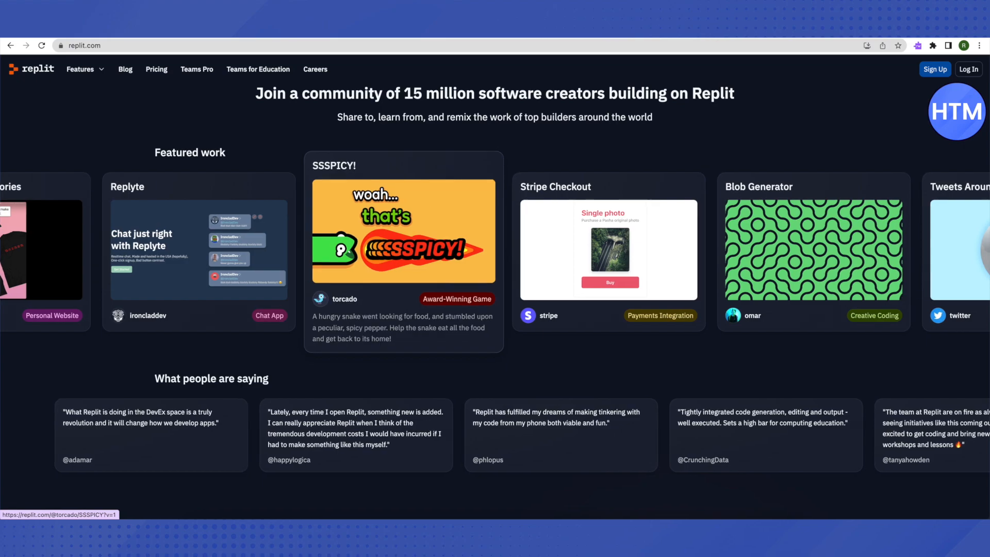
# Launch the SSSPICY! project and steer the snake right, then up toward the top.
pyautogui.click(403, 232)
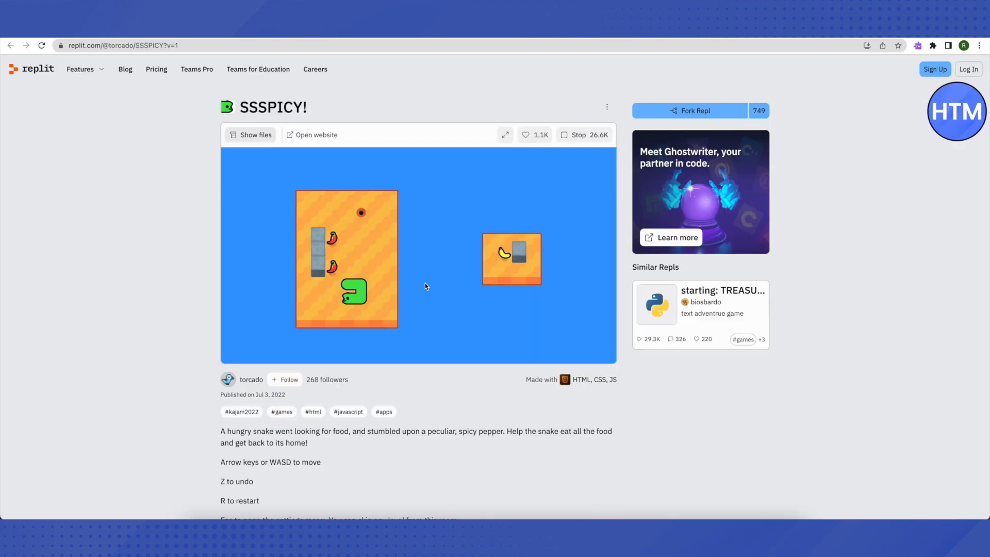
pyautogui.moveTo(221, 261)
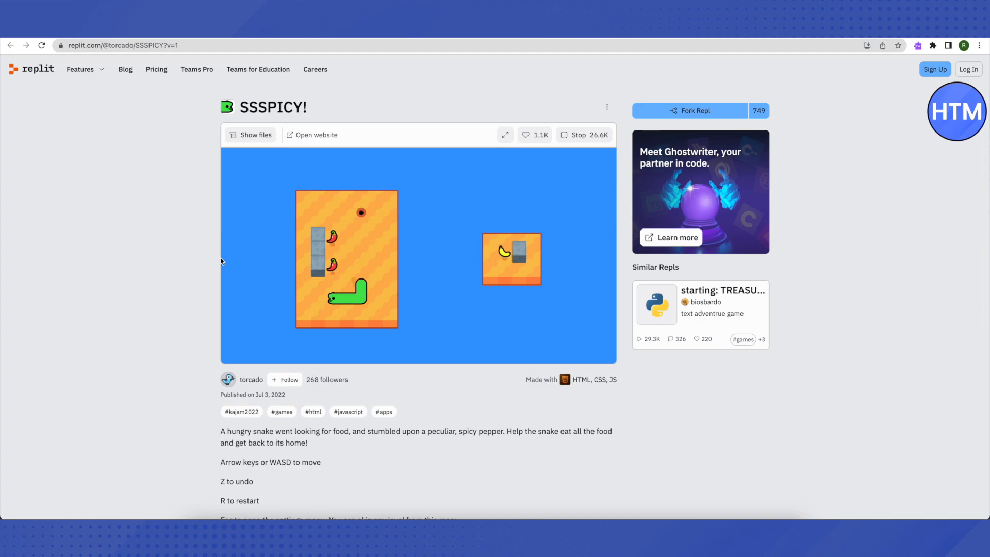
pyautogui.press('right')
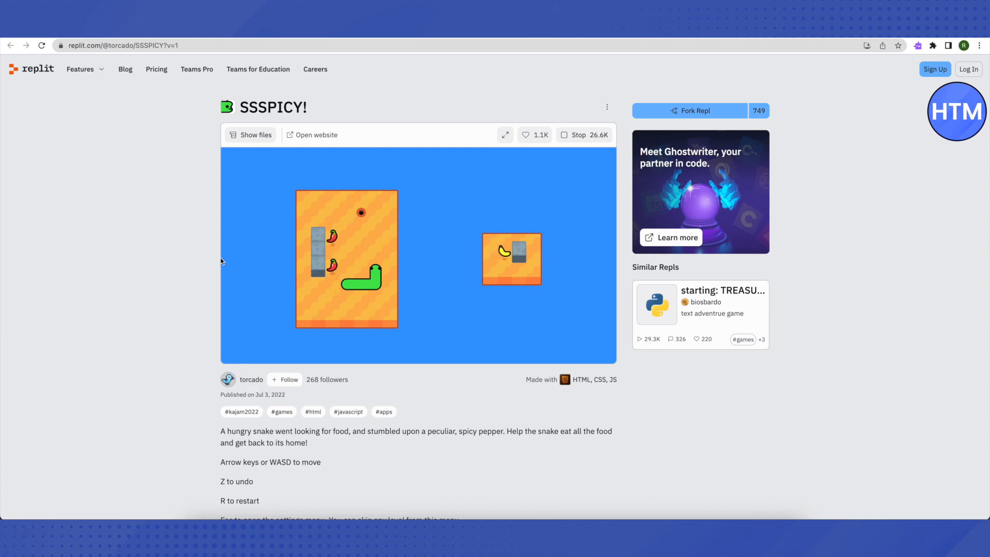
pyautogui.press('up')
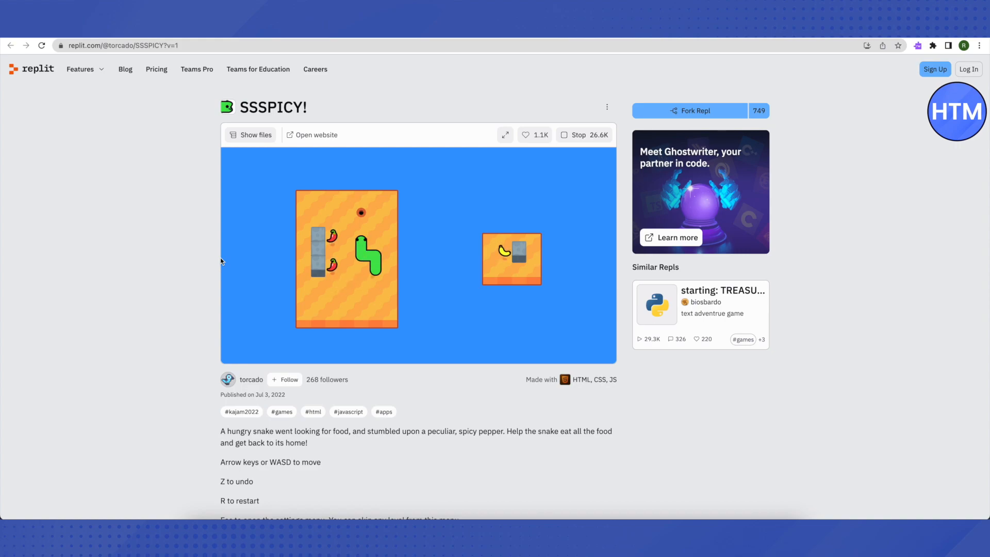
pyautogui.press('up')
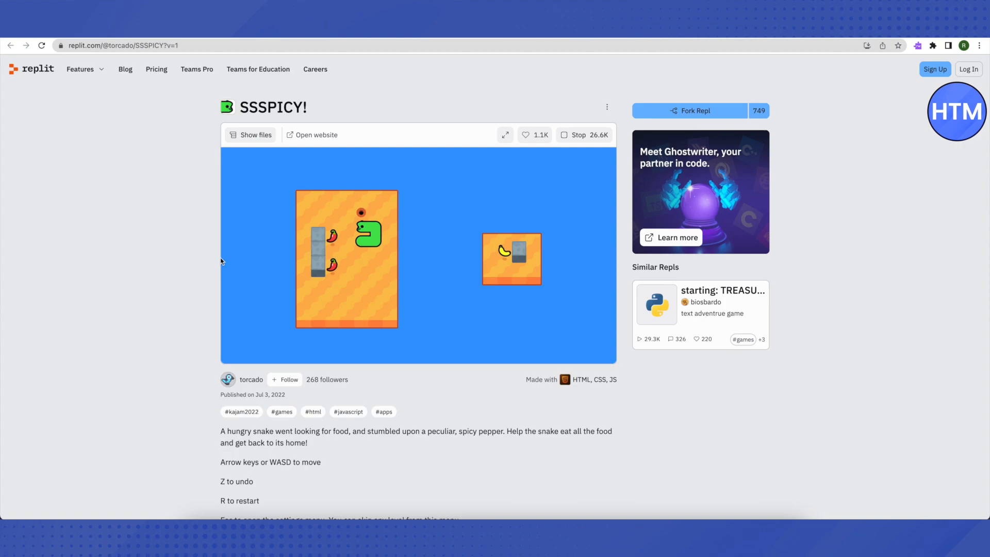
pyautogui.moveTo(392, 264)
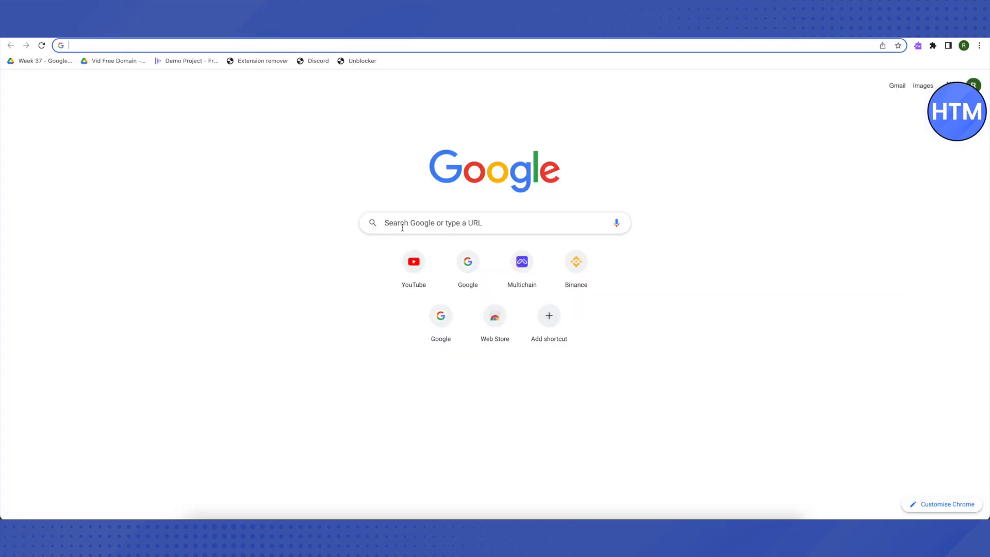
# Search Google for krunker, visit krunker.io's loading screen, then go back to the results.
pyautogui.click(494, 222)
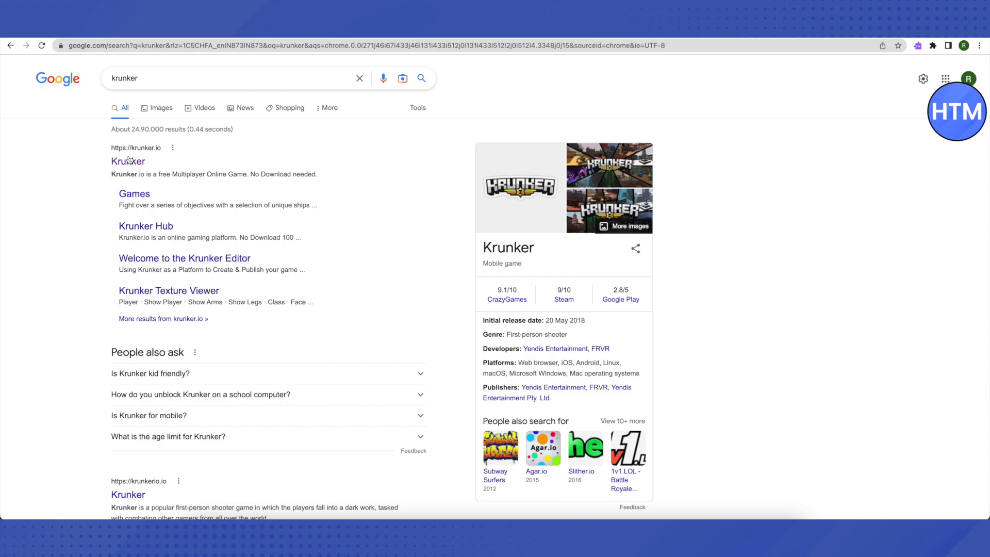
pyautogui.click(128, 161)
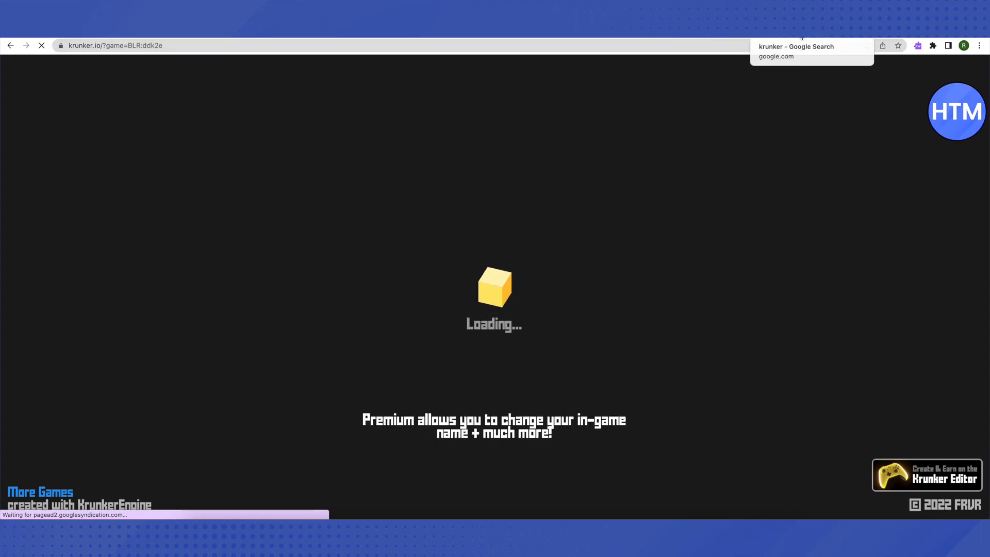
pyautogui.click(797, 46)
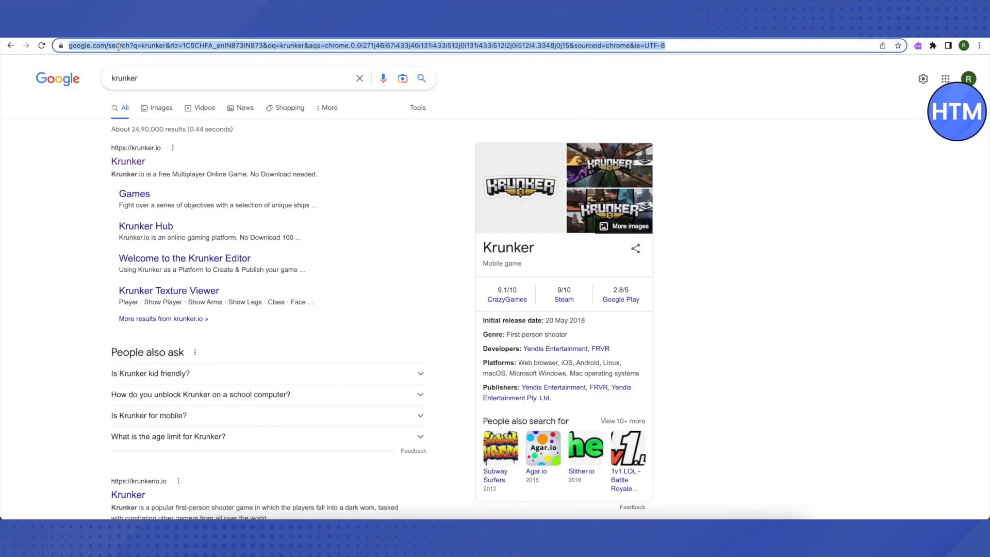
# Enter browserfps.com in the address bar as the next site to visit.
pyautogui.write('browserfps.com')
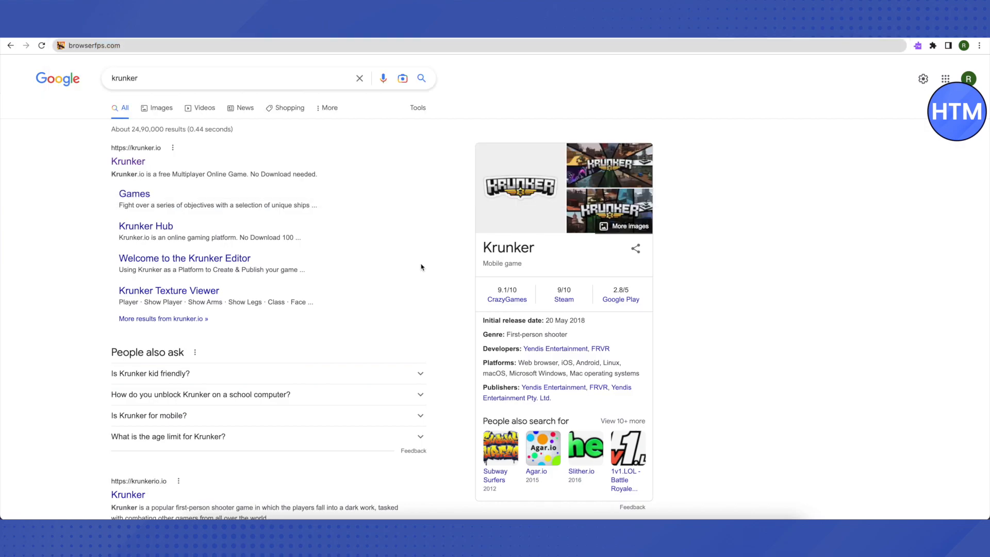
pyautogui.moveTo(422, 268)
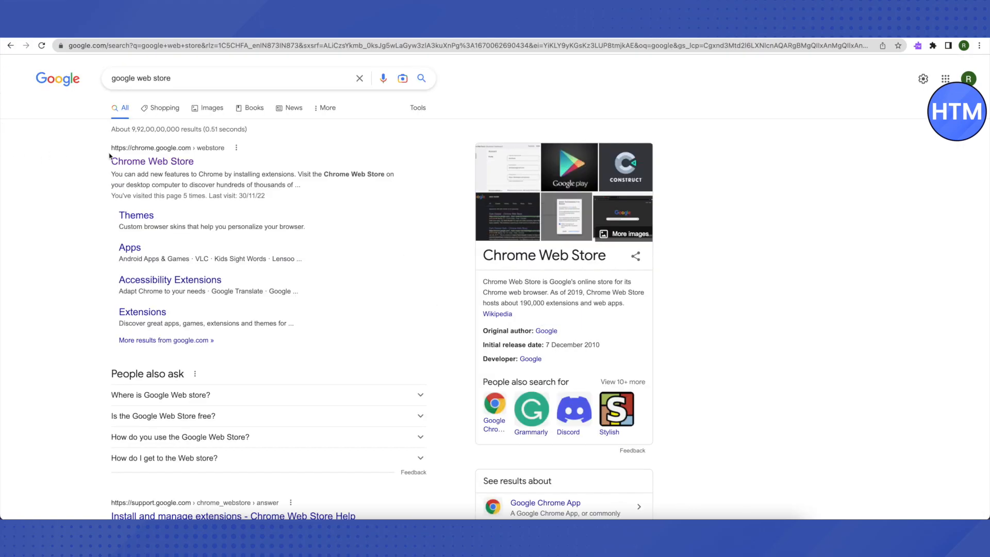
pyautogui.moveTo(209, 172)
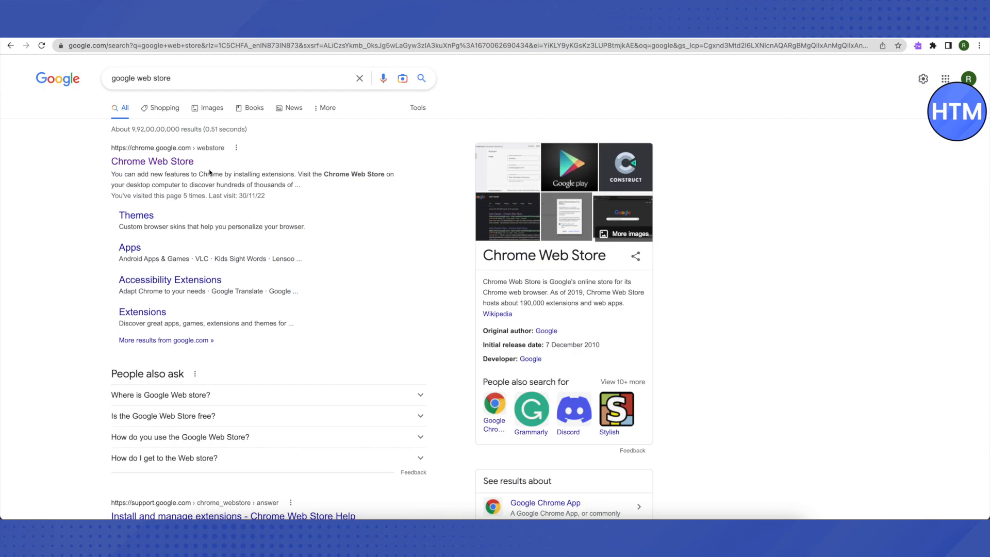
pyautogui.moveTo(83, 158)
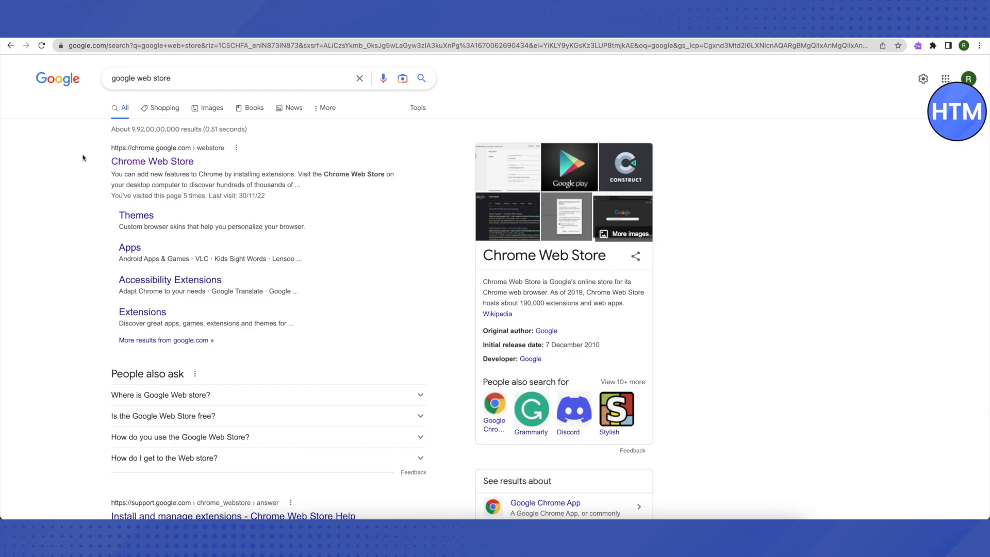
# From the Chrome Web Store result, search the store for Read&Write for Google.
pyautogui.click(152, 161)
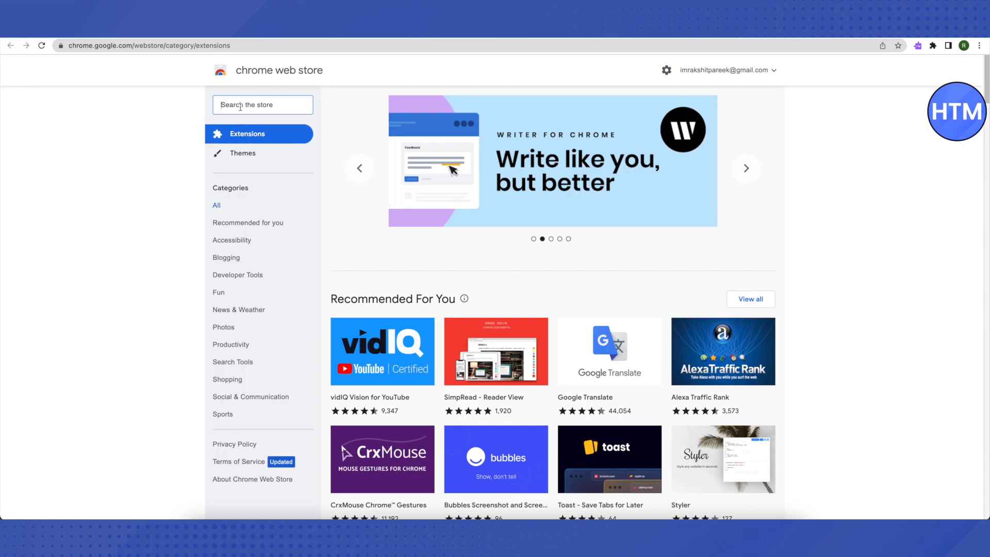
pyautogui.write('read&write')
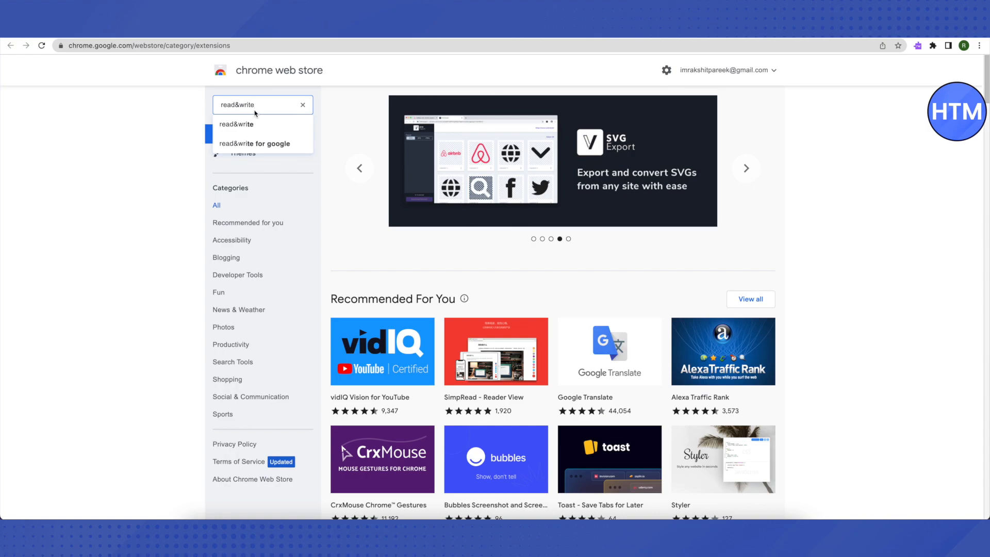
pyautogui.moveTo(218, 112)
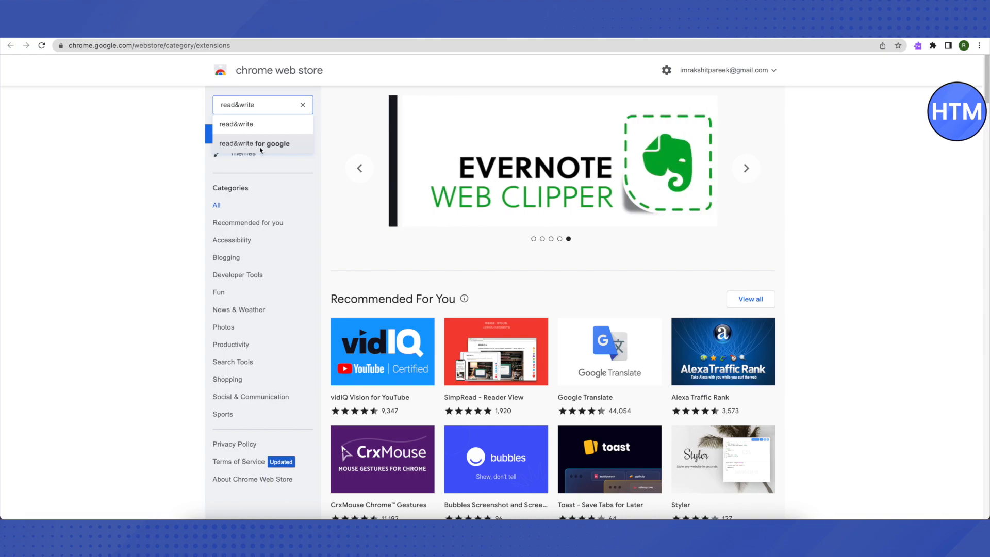
pyautogui.click(253, 144)
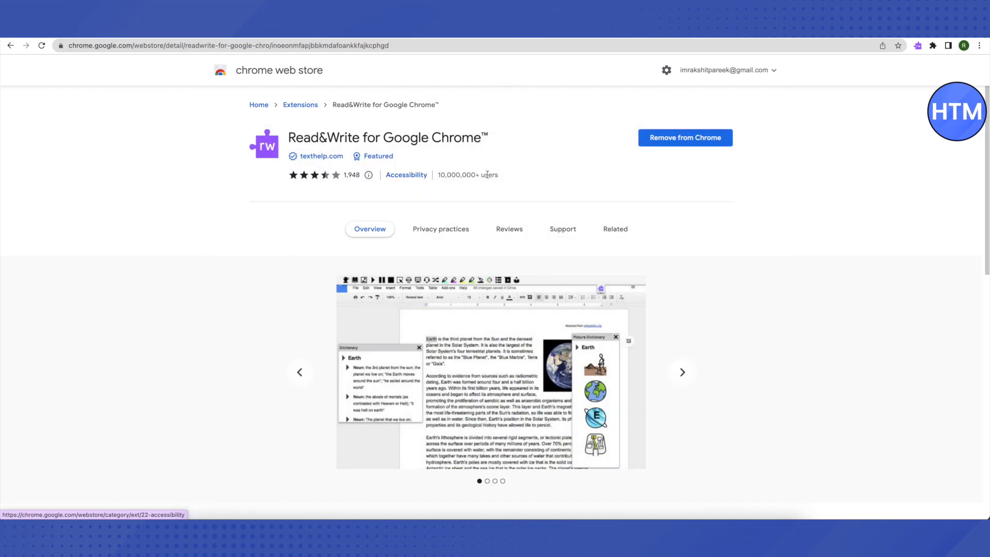
pyautogui.moveTo(702, 161)
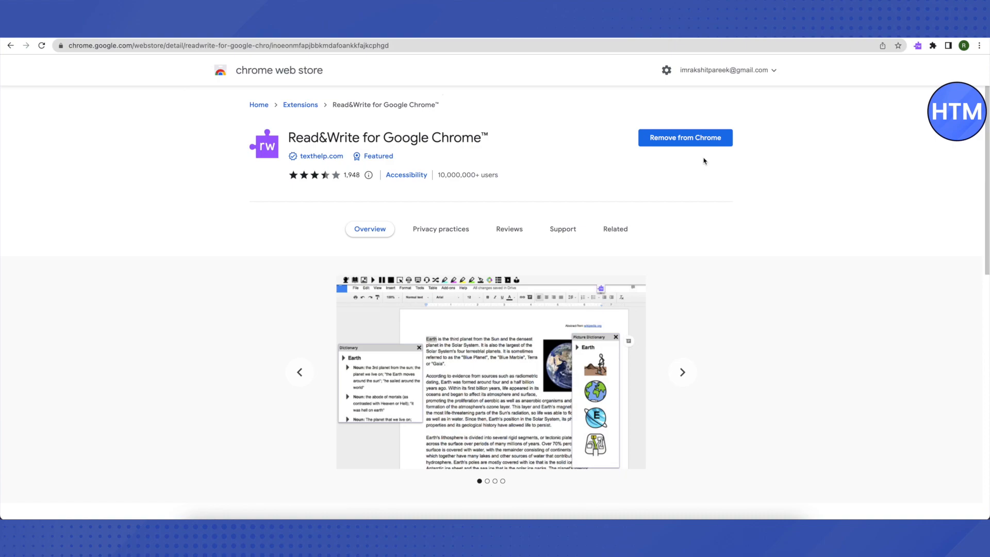
pyautogui.moveTo(659, 138)
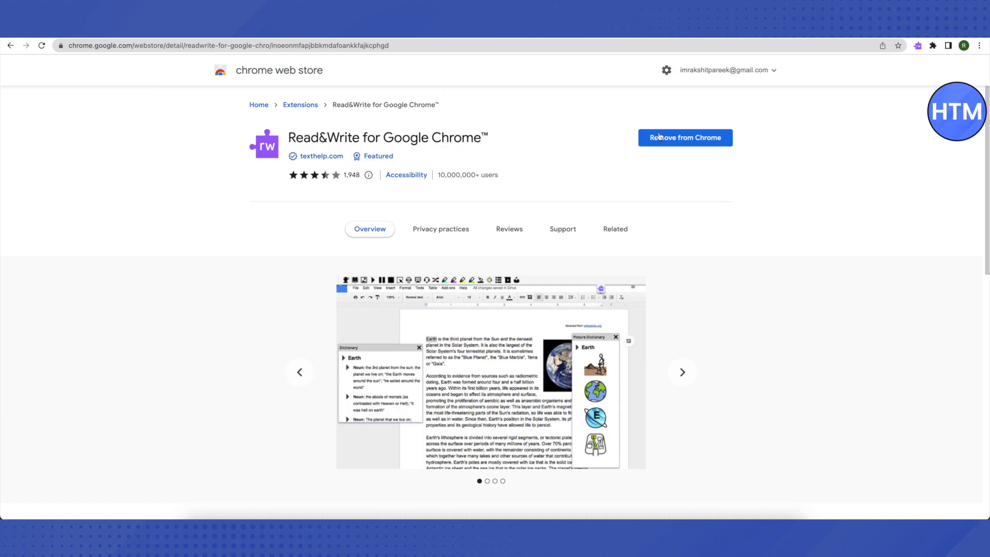
pyautogui.moveTo(678, 175)
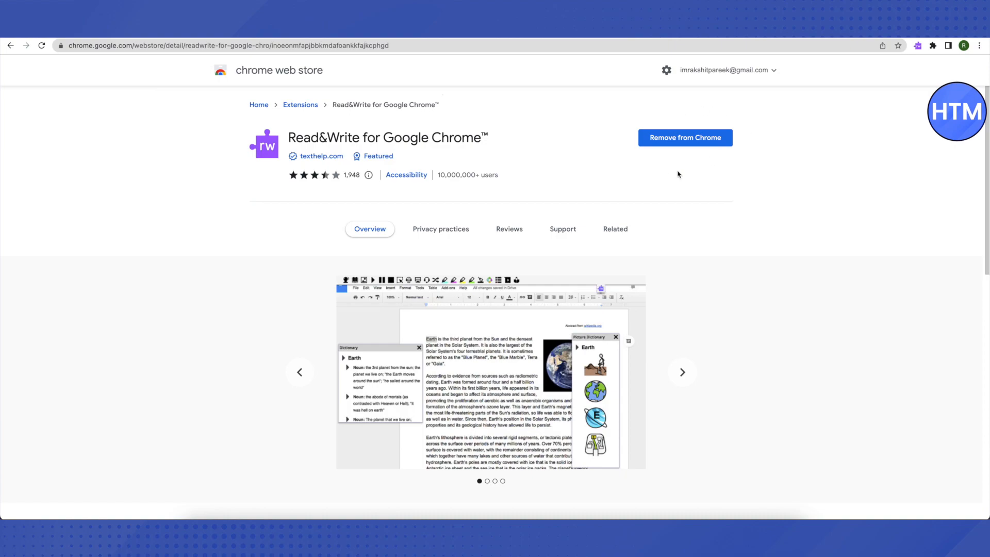
pyautogui.moveTo(559, 121)
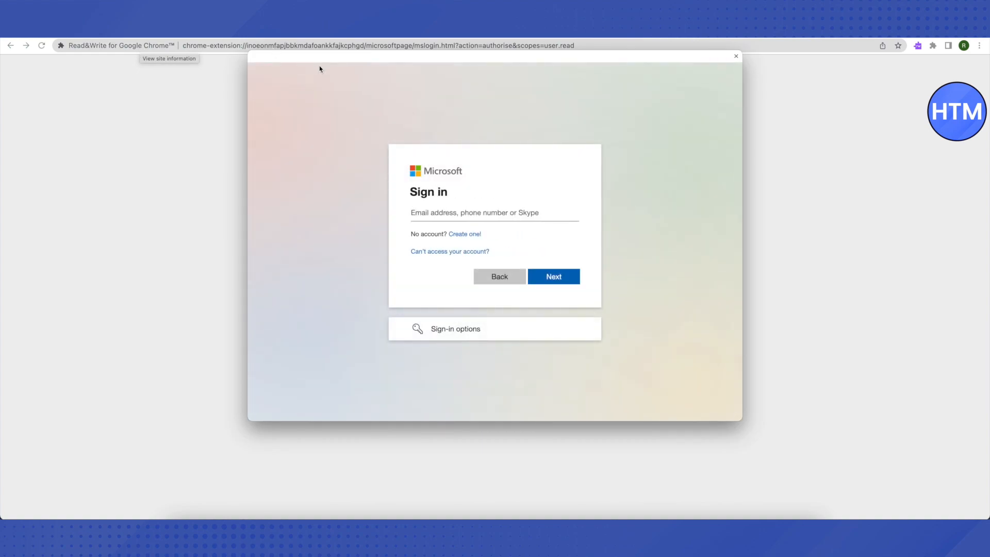
pyautogui.moveTo(450, 344)
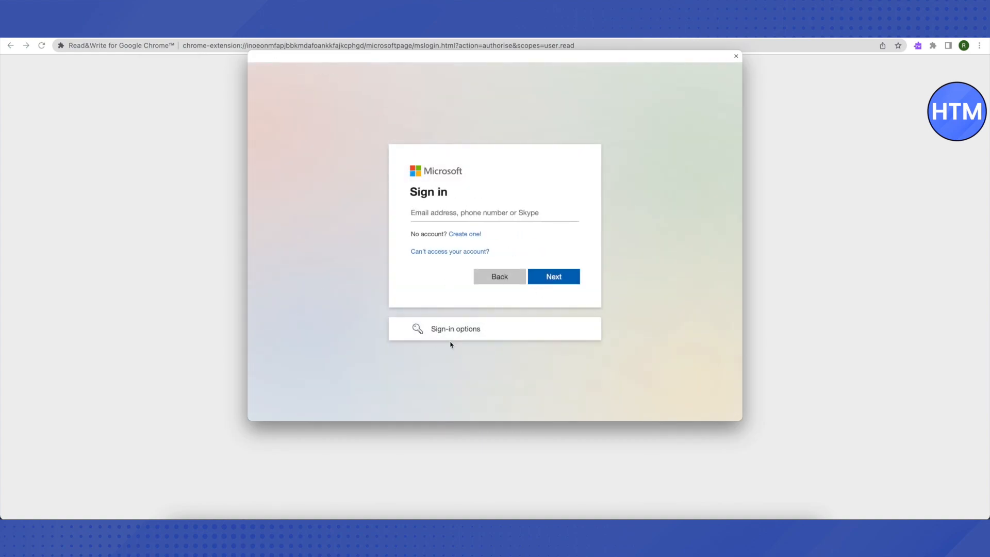
# Choose Sign in with GitHub from the Microsoft sign-in options.
pyautogui.click(454, 328)
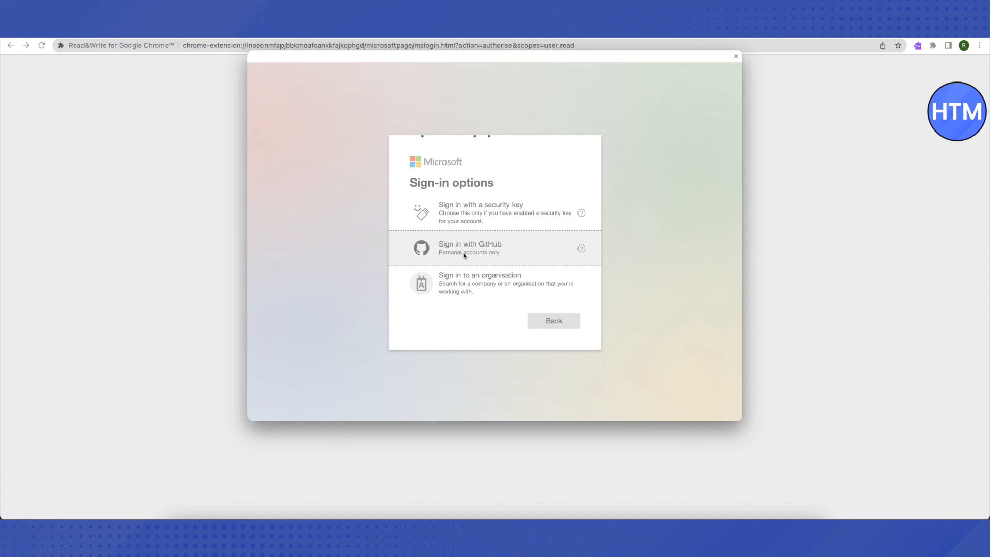
pyautogui.click(470, 247)
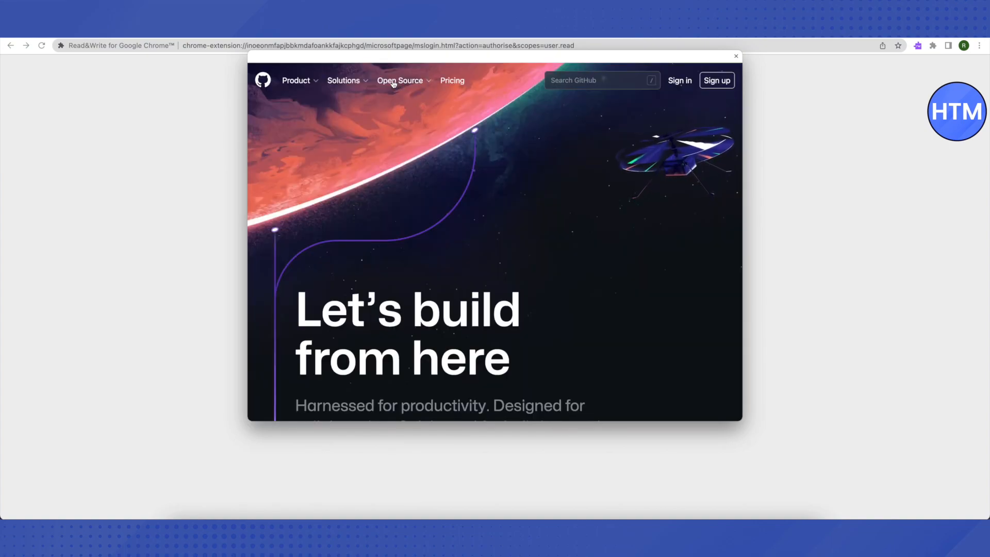
# Browse GitHub's Topics list under Open Source and load two more batches of topics.
pyautogui.click(400, 81)
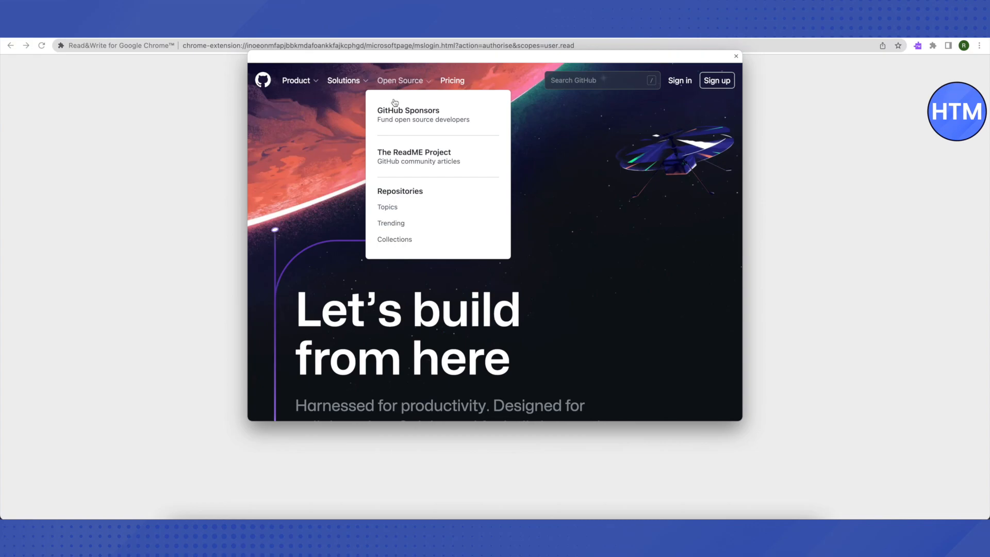
pyautogui.moveTo(387, 209)
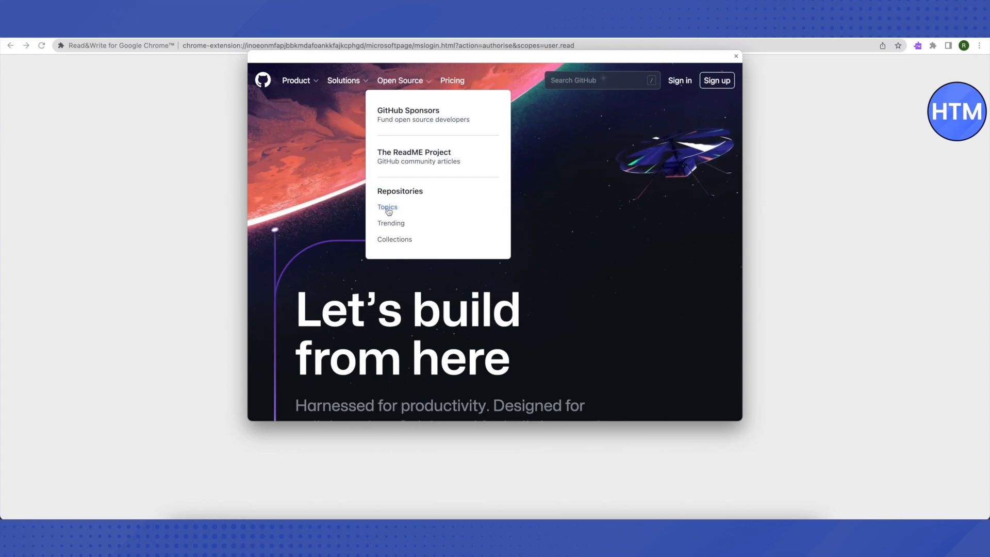
pyautogui.click(386, 206)
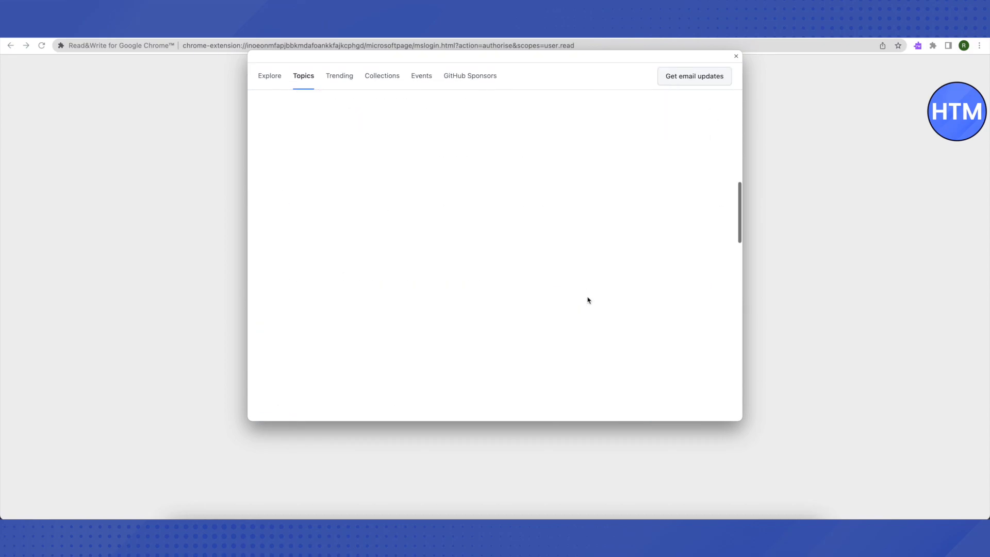
pyautogui.scroll(-3)
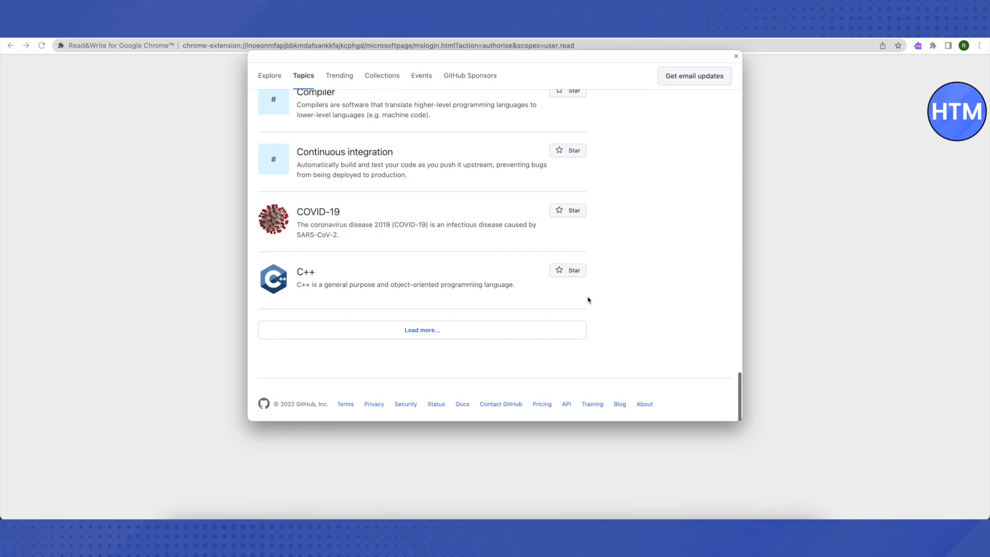
pyautogui.moveTo(421, 330)
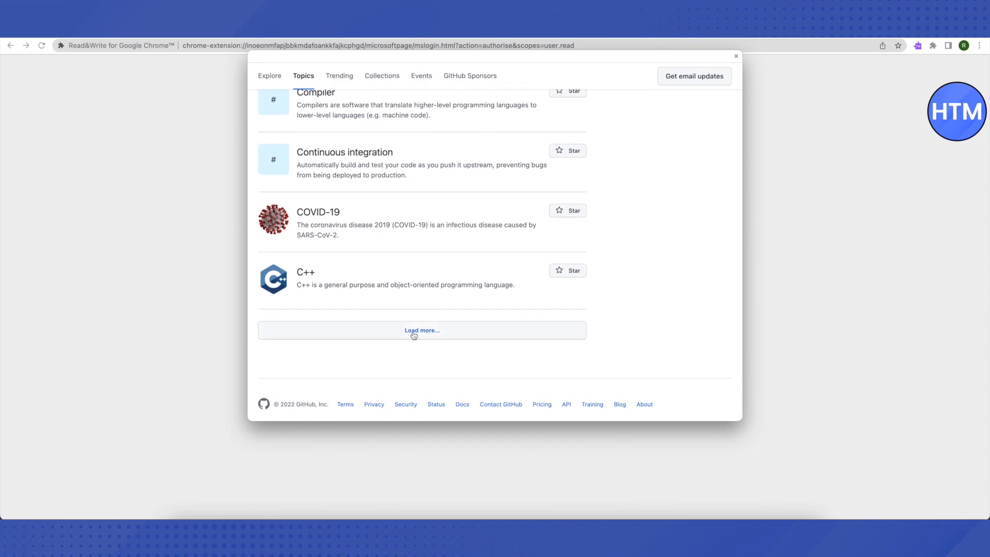
pyautogui.click(422, 330)
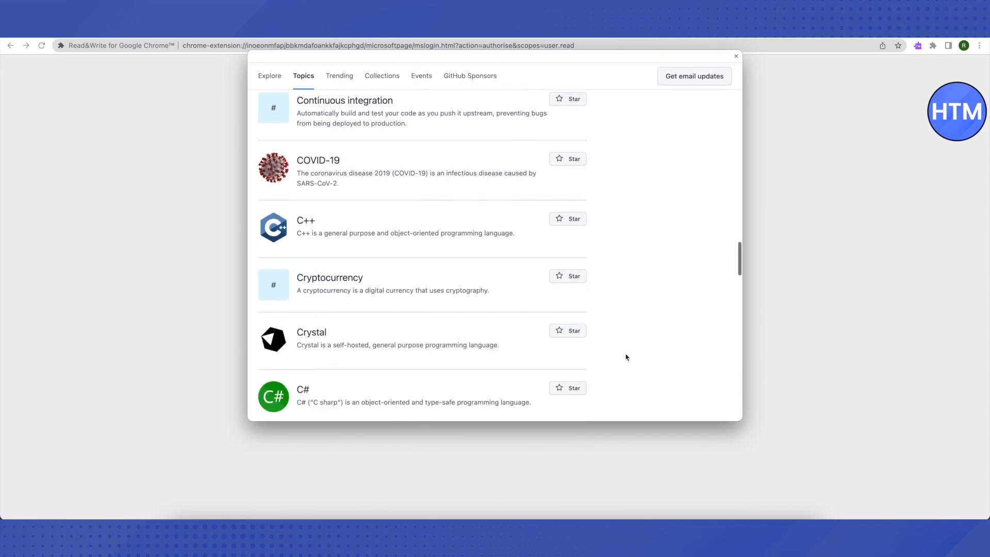
pyautogui.scroll(-3)
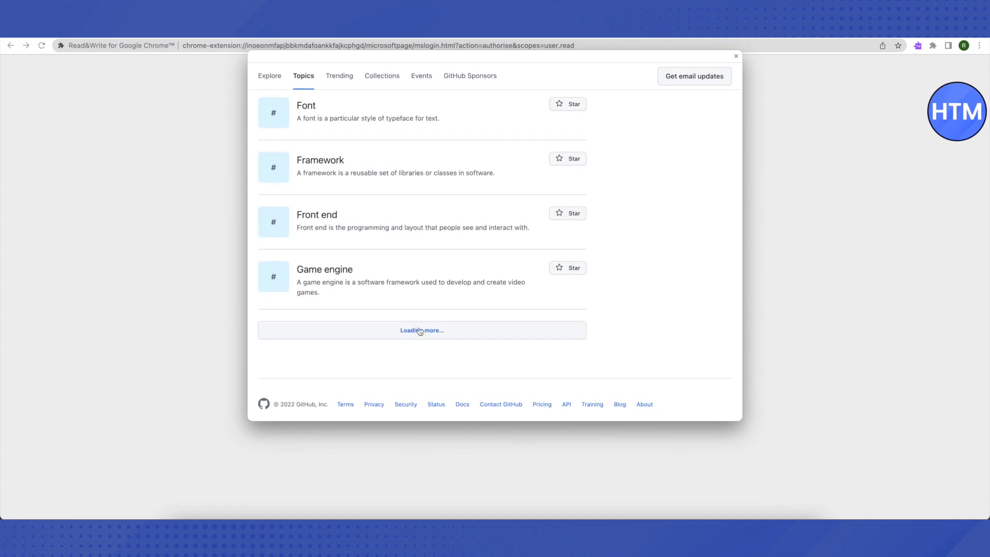
pyautogui.click(422, 330)
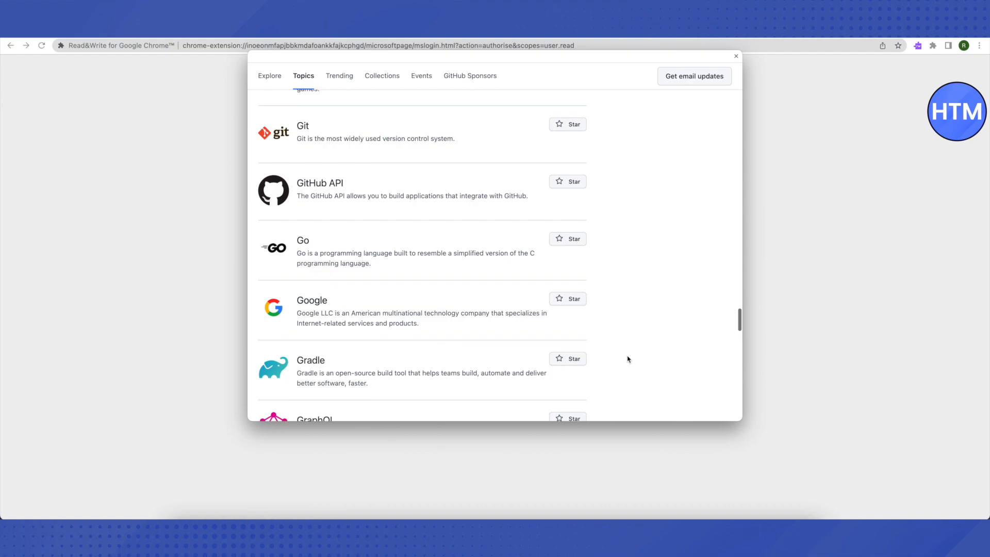
# Select the Google topic to view its page of public repositories.
pyautogui.scroll(3)
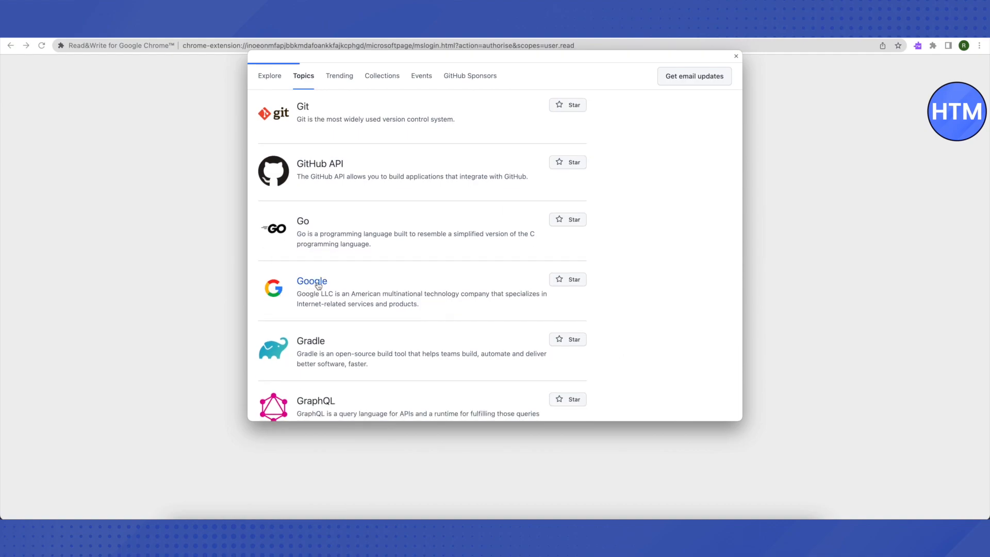
pyautogui.click(312, 281)
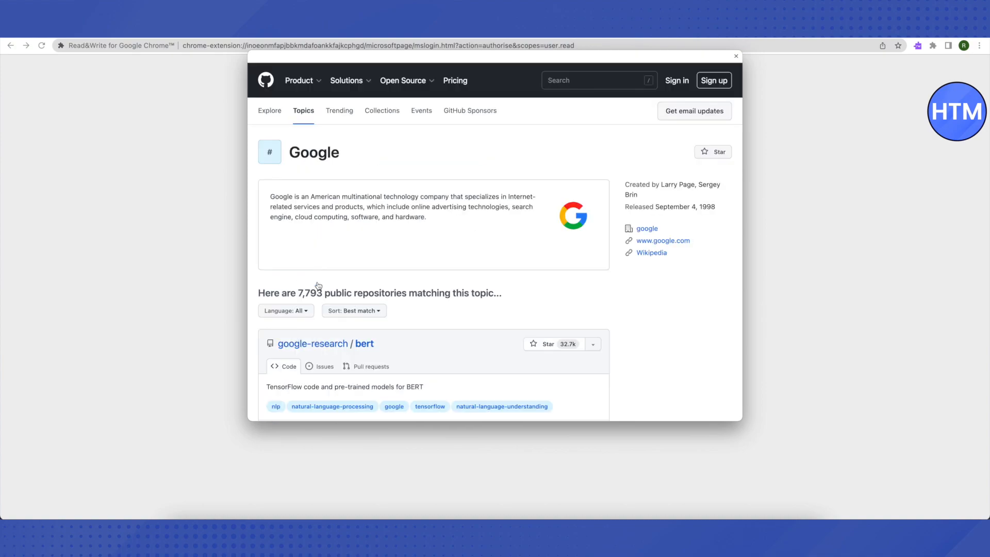
pyautogui.moveTo(598, 246)
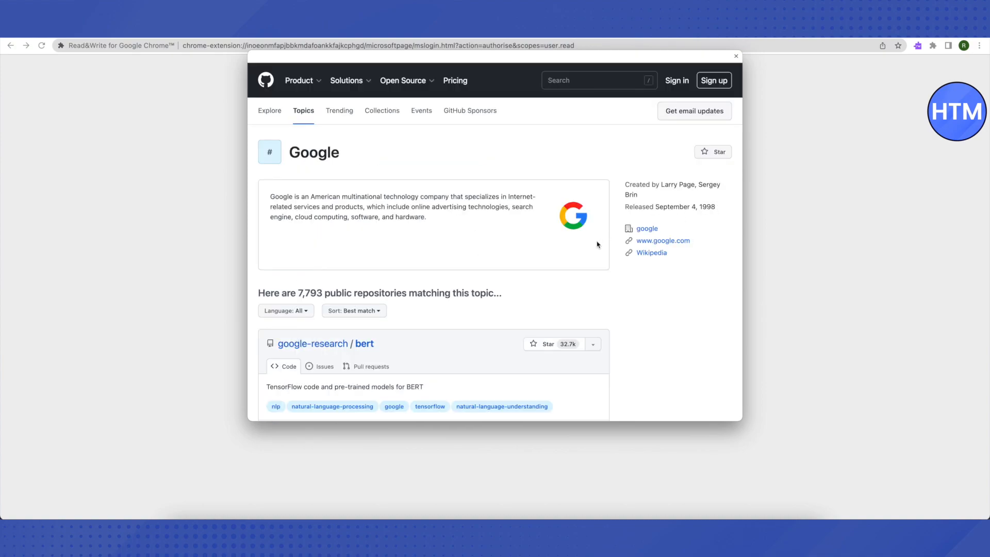
pyautogui.moveTo(663, 240)
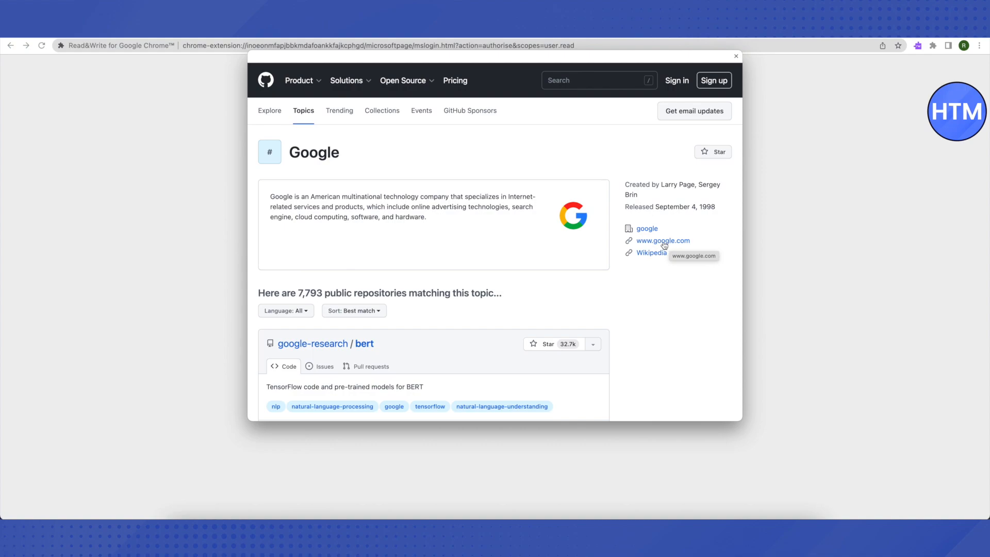
pyautogui.click(663, 240)
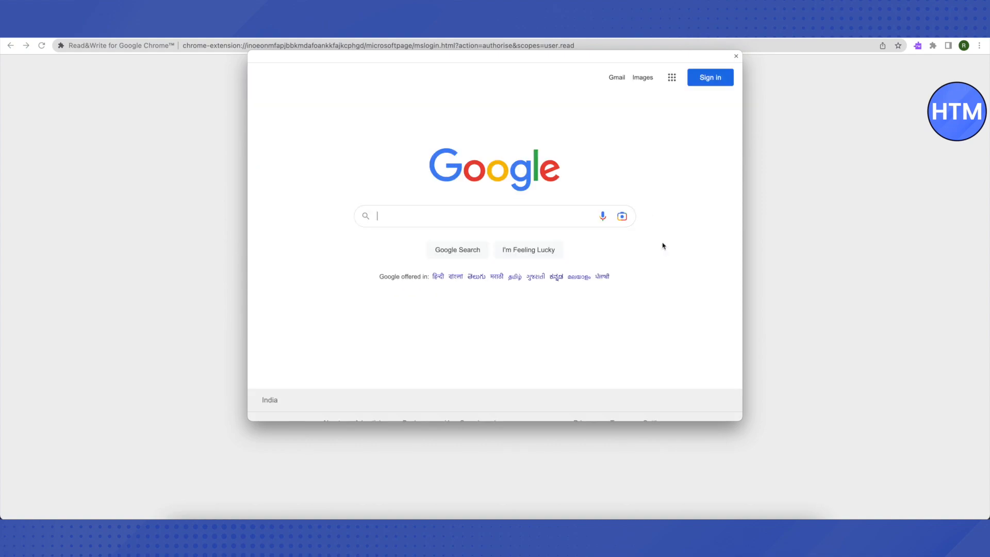
pyautogui.click(709, 78)
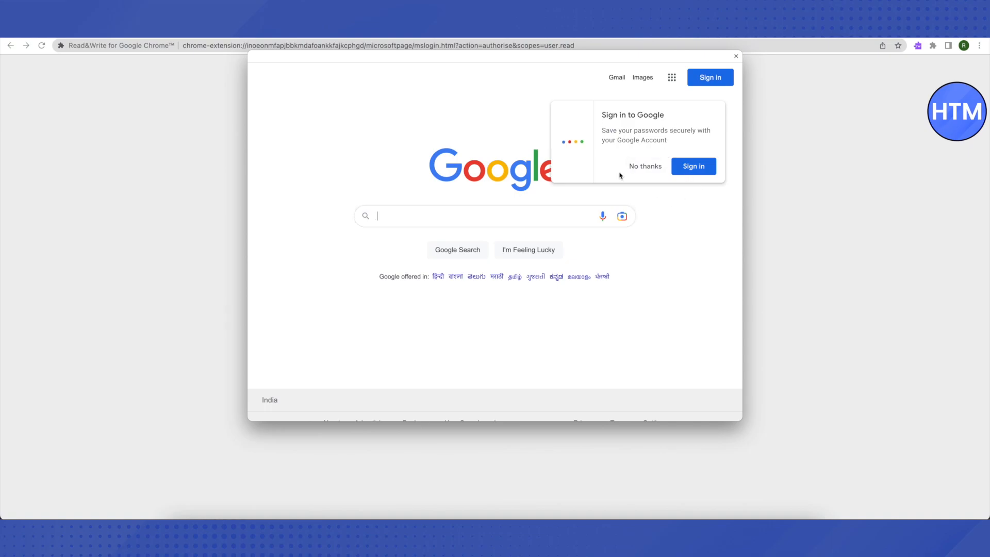
pyautogui.click(644, 166)
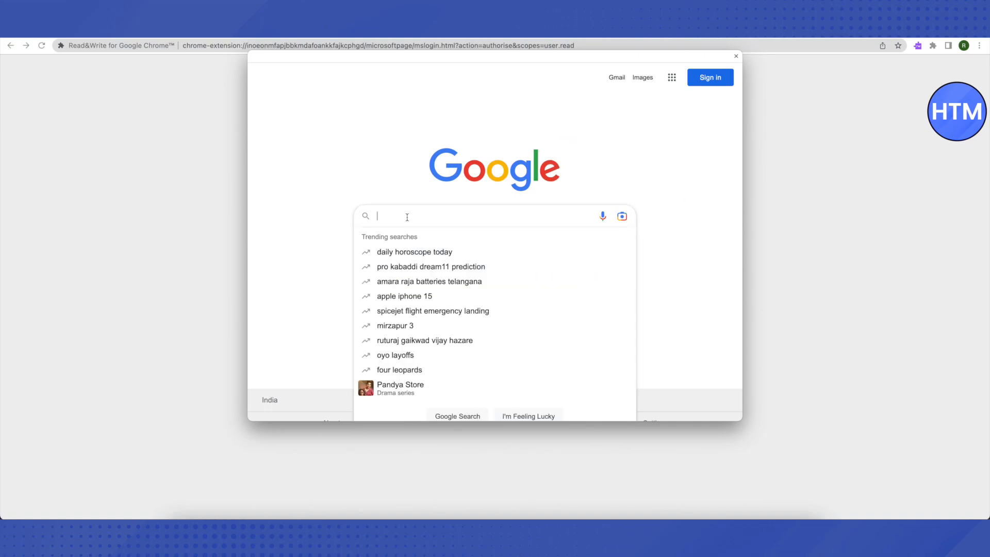
# Search Google for roblox to bring up its results.
pyautogui.write('ra')
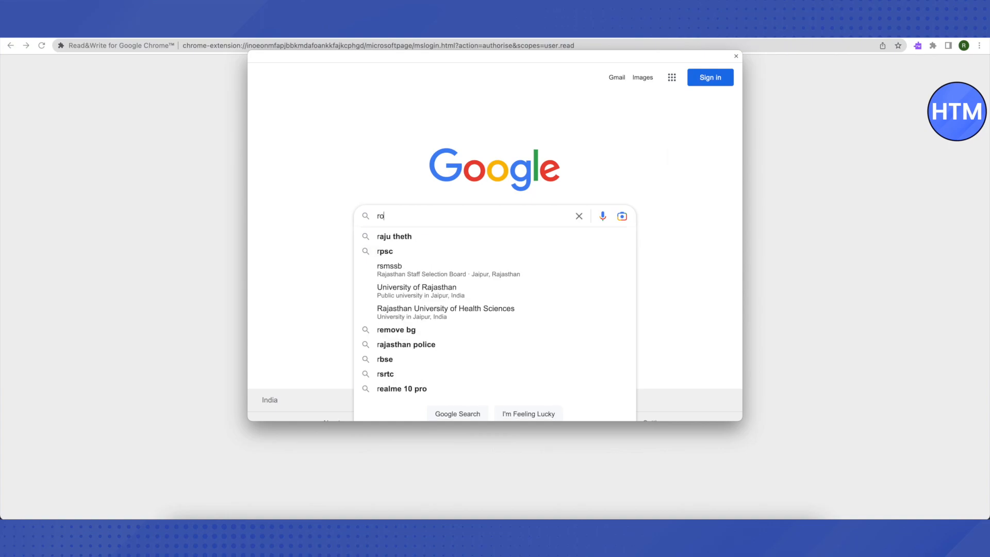
pyautogui.write('blox')
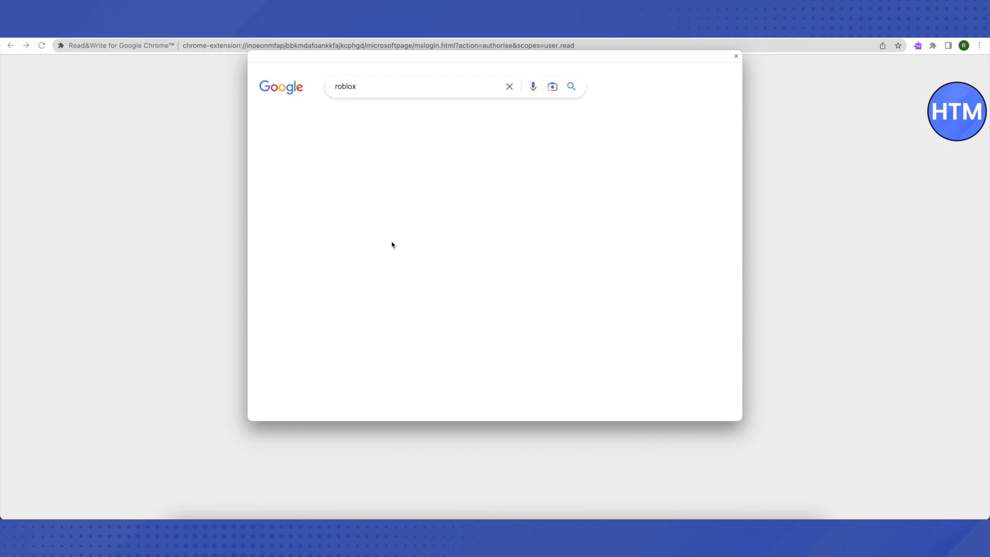
pyautogui.click(570, 87)
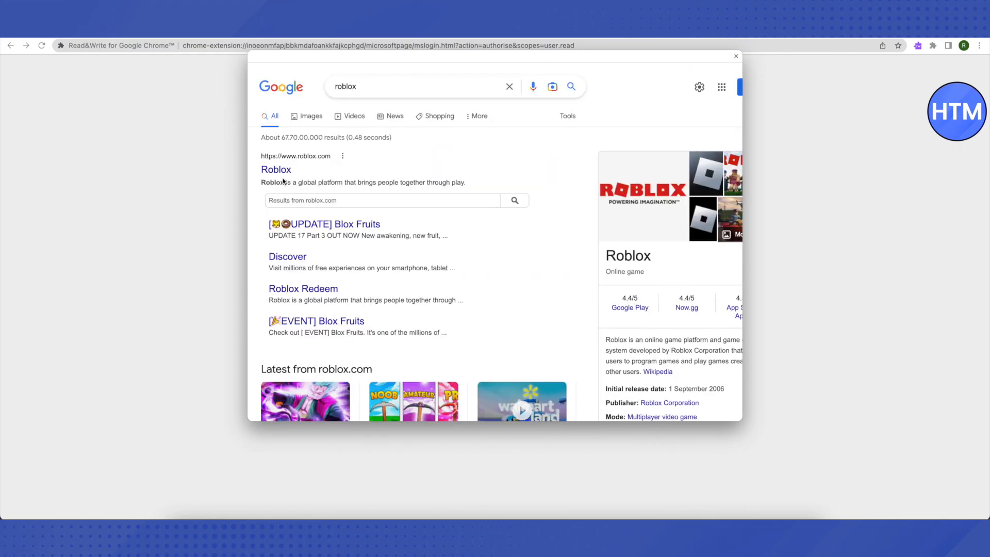
# Visit the official Roblox site showing its account sign-up form.
pyautogui.click(276, 169)
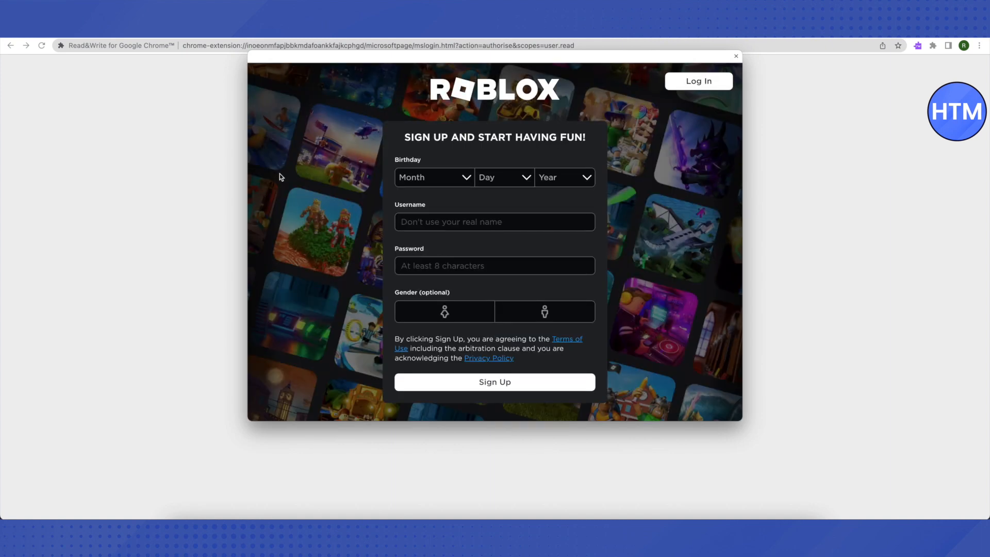
pyautogui.moveTo(665, 273)
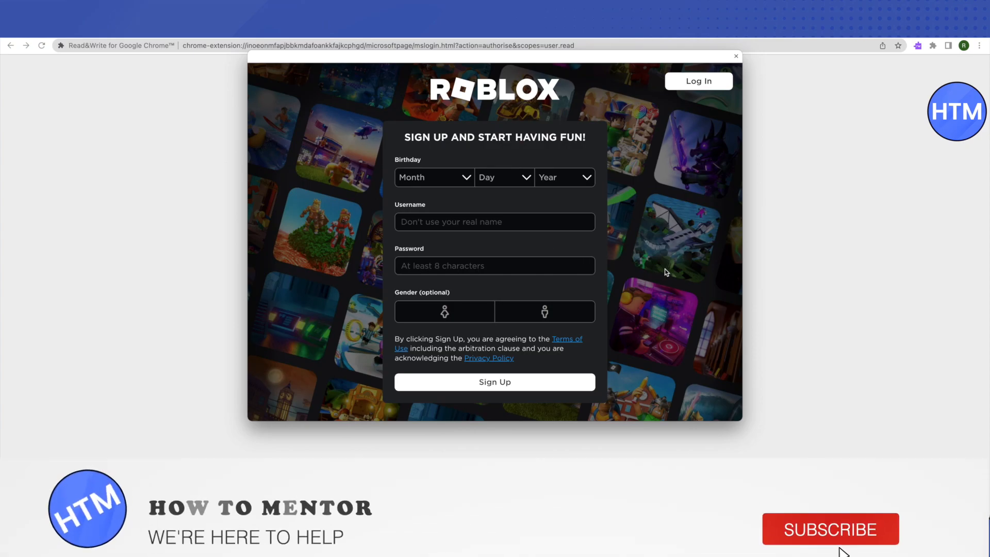
pyautogui.click(829, 529)
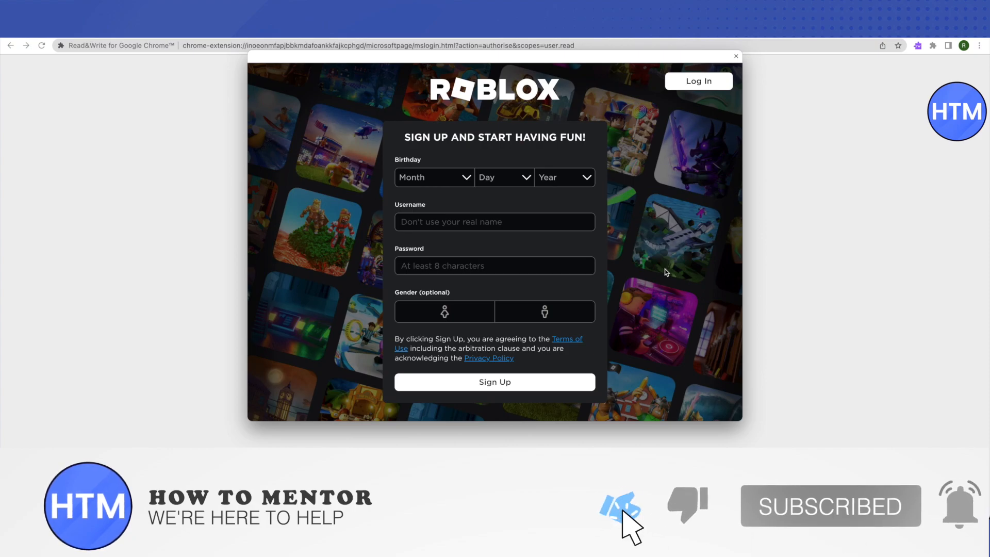